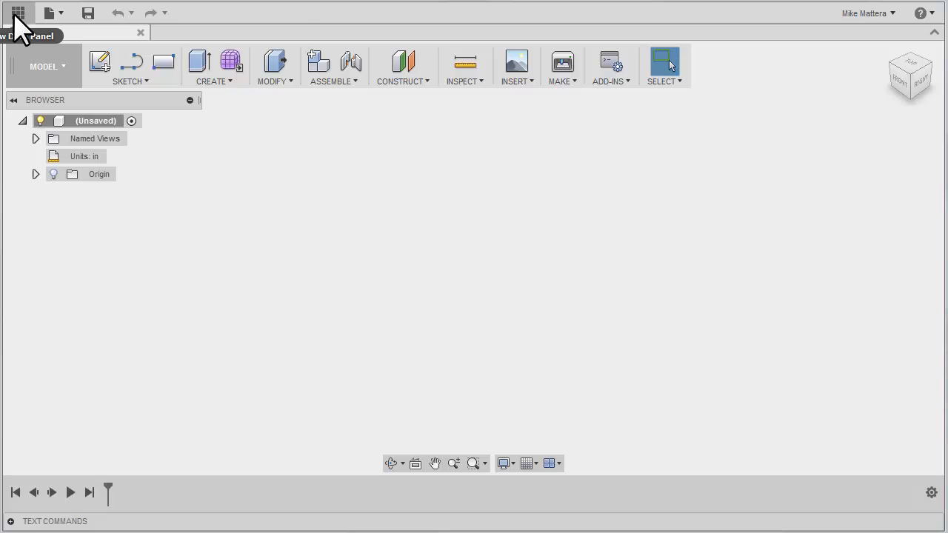
- Show the Data Panel listing projects and sample collections
{"action": "left_click", "coordinate": [18, 13]}
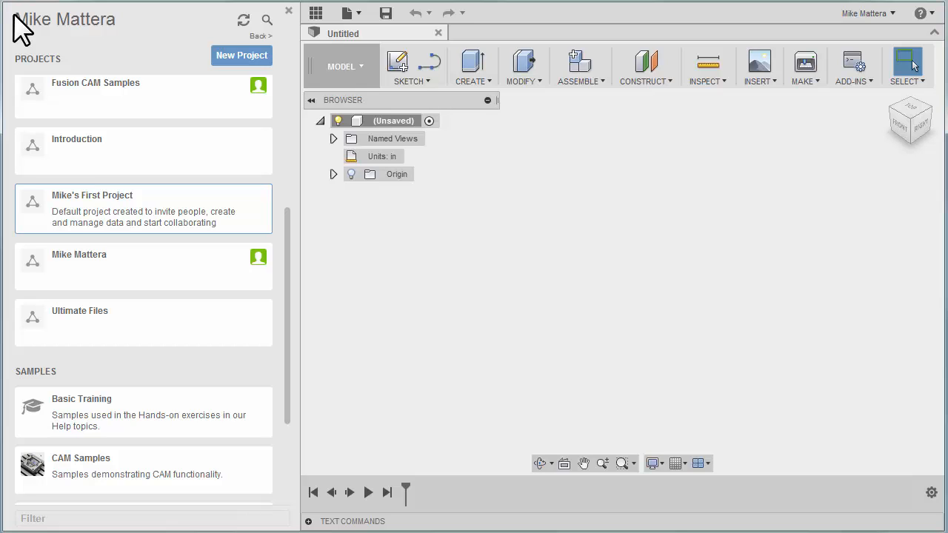
{"action": "mouse_move", "coordinate": [87, 404]}
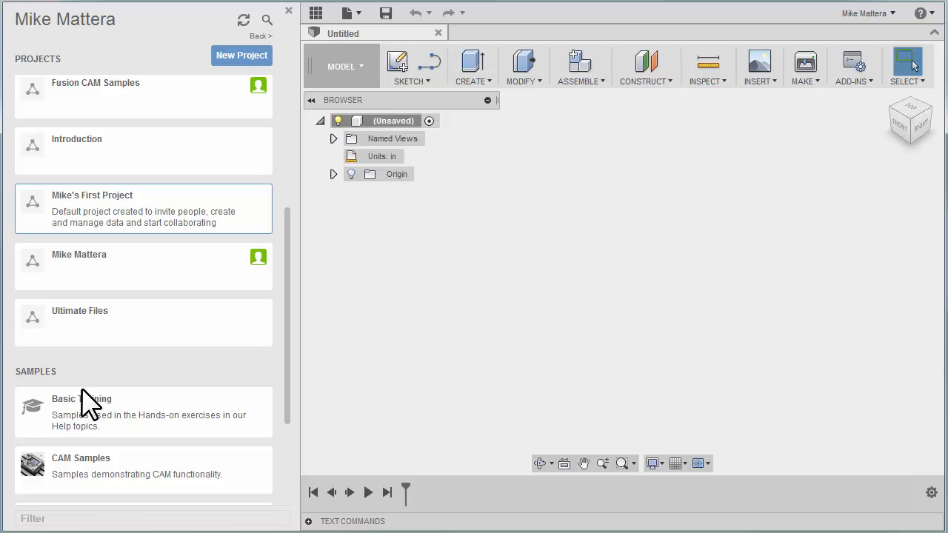
- Open Tutorial6 from the CAM Samples Tutorials folder
{"action": "left_click", "coordinate": [81, 465]}
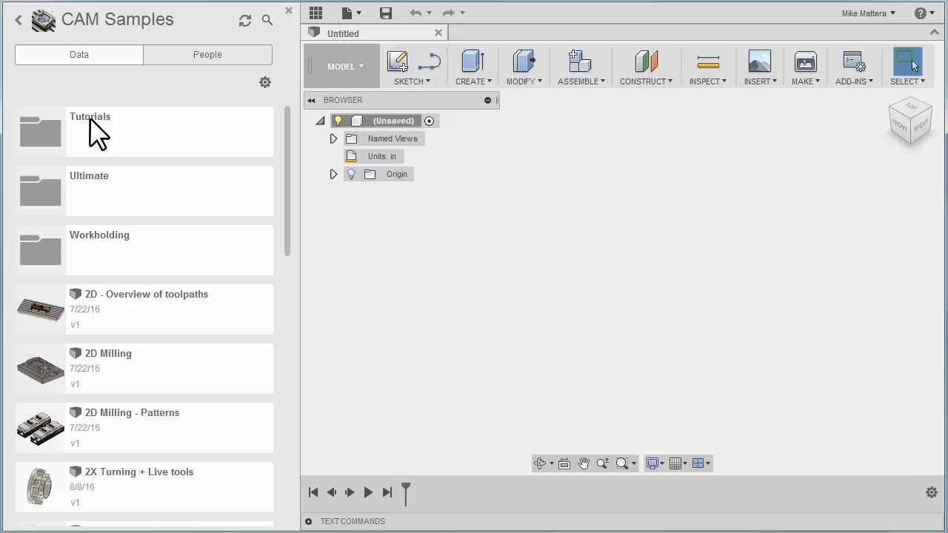
{"action": "double_click", "coordinate": [89, 117]}
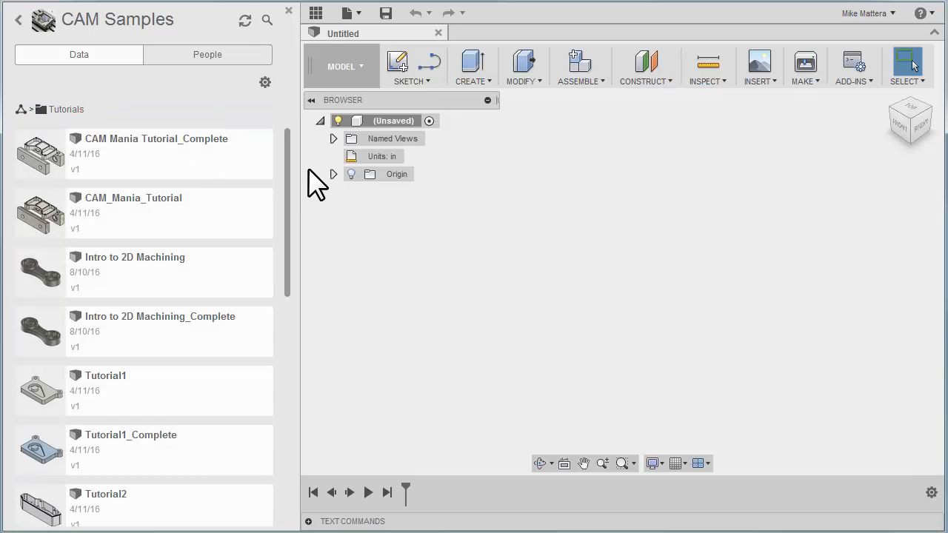
{"action": "scroll", "scroll_direction": "down", "scroll_amount": 3}
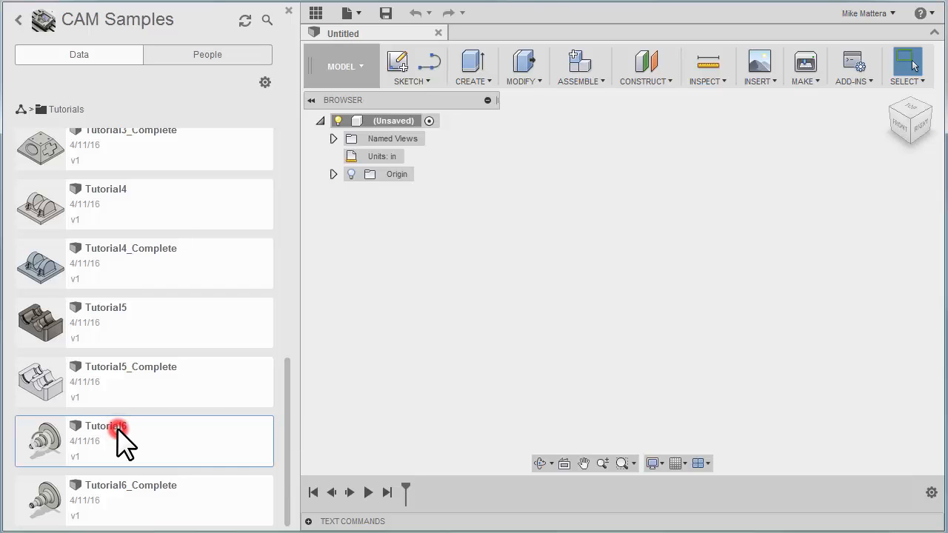
{"action": "double_click", "coordinate": [105, 426]}
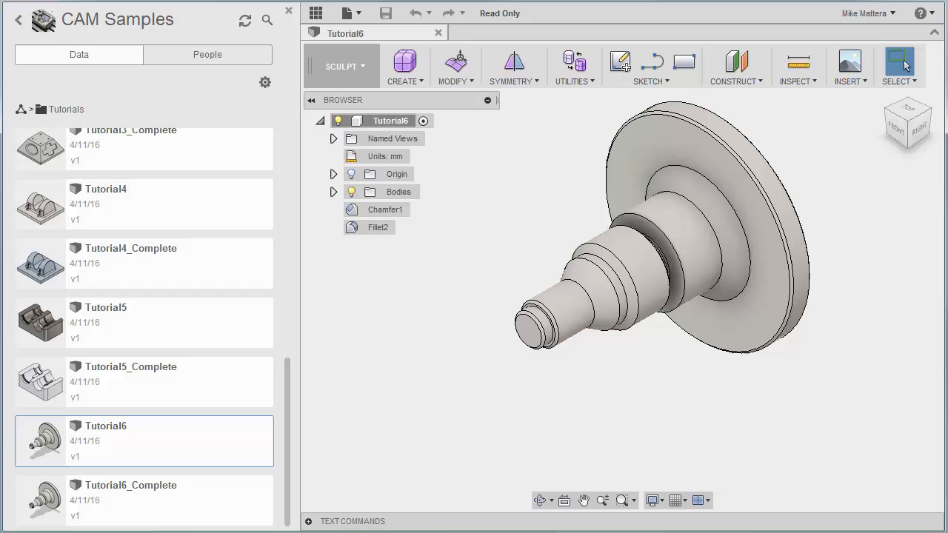
{"action": "mouse_move", "coordinate": [500, 13]}
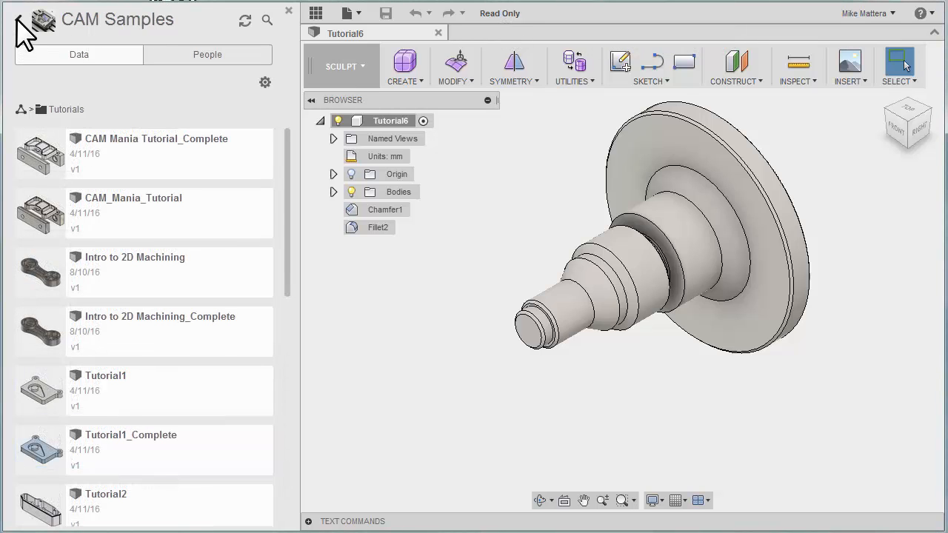
{"action": "mouse_move", "coordinate": [29, 22]}
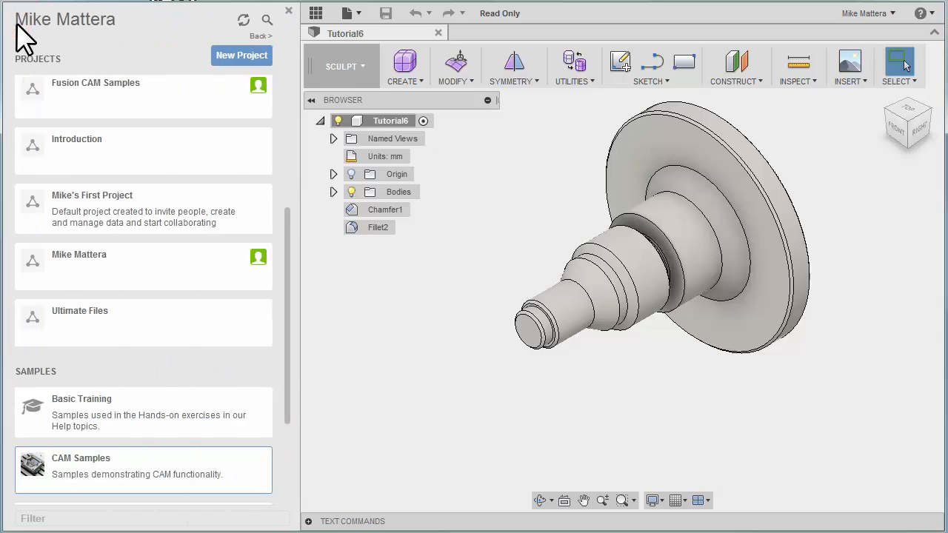
{"action": "mouse_move", "coordinate": [107, 263]}
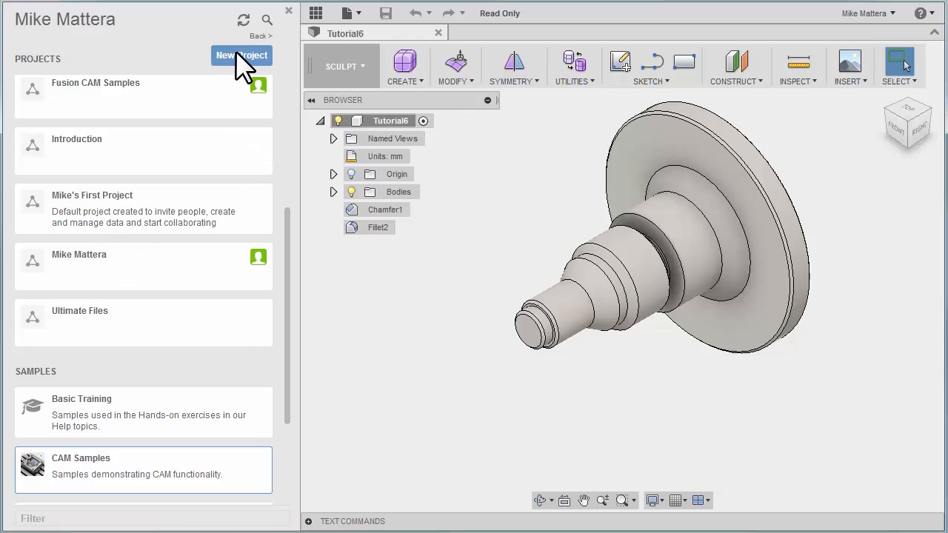
{"action": "mouse_move", "coordinate": [137, 82]}
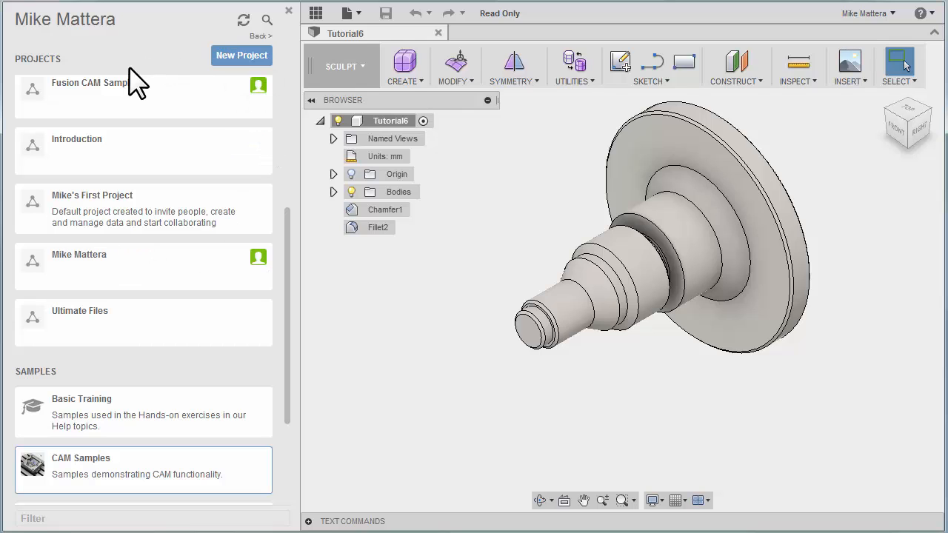
{"action": "mouse_move", "coordinate": [107, 211]}
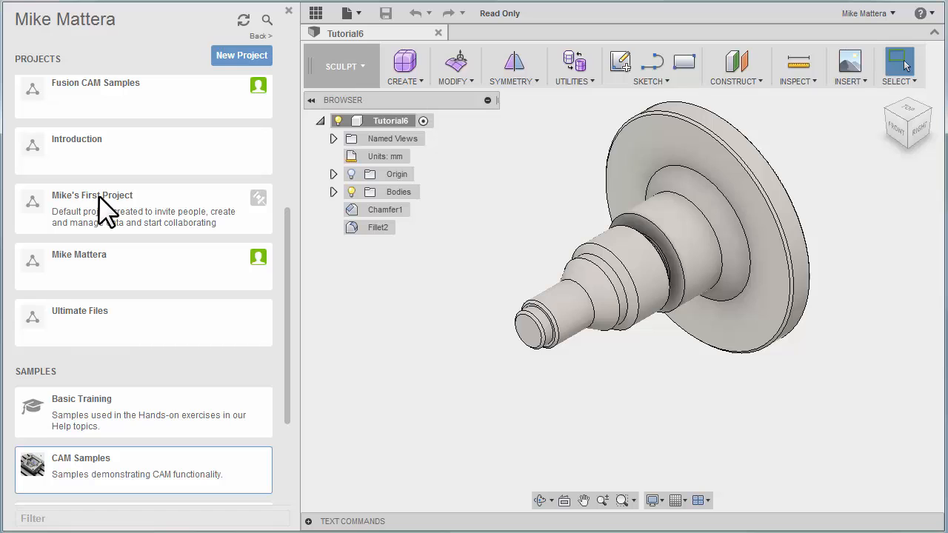
- Display the contents of Mike's First Project in the Data Panel
{"action": "left_click", "coordinate": [91, 208]}
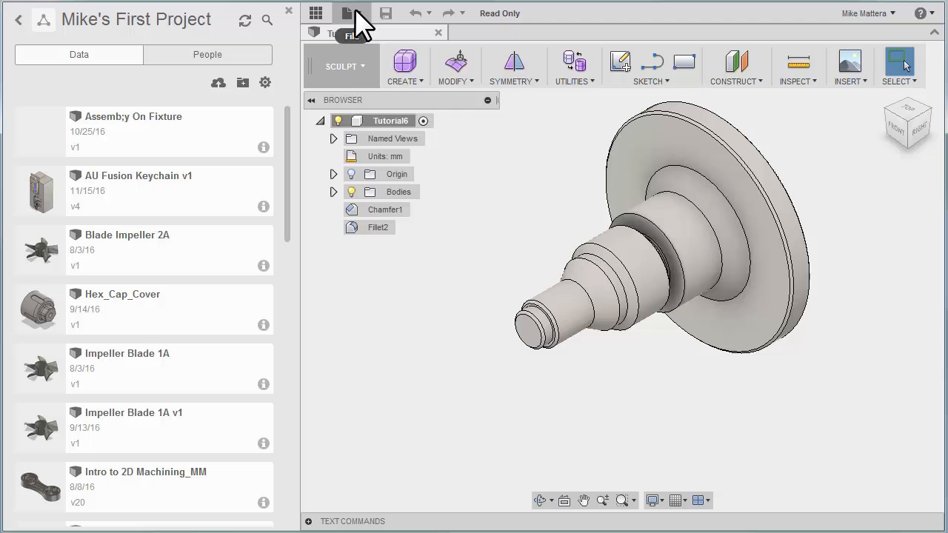
- Save the part as 'Tutorial6-mm' in Mike's First Project
{"action": "left_click", "coordinate": [348, 13]}
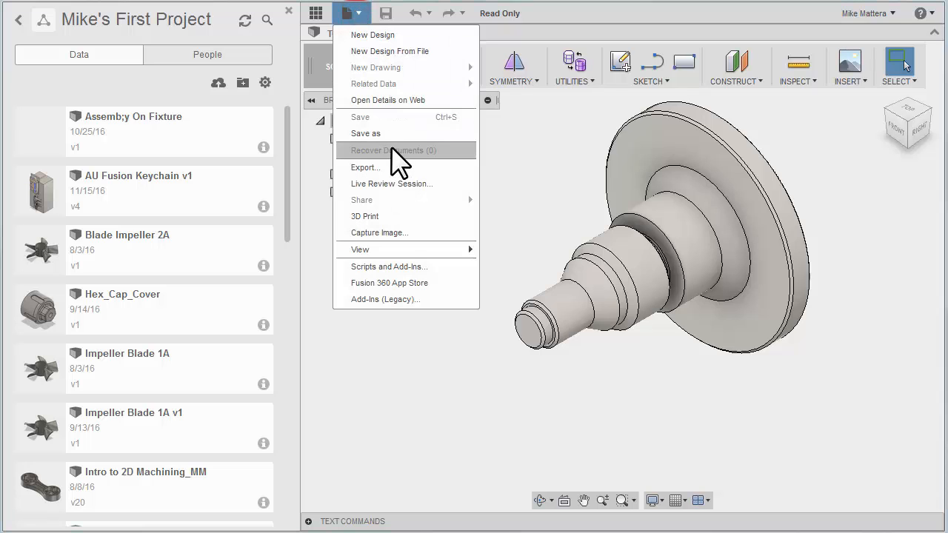
{"action": "left_click", "coordinate": [365, 133]}
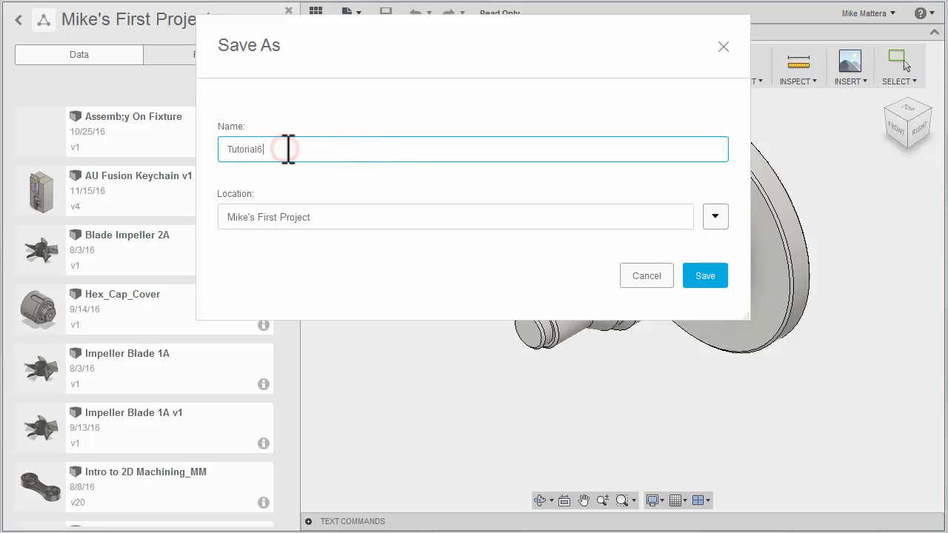
{"action": "type", "text": "-m"}
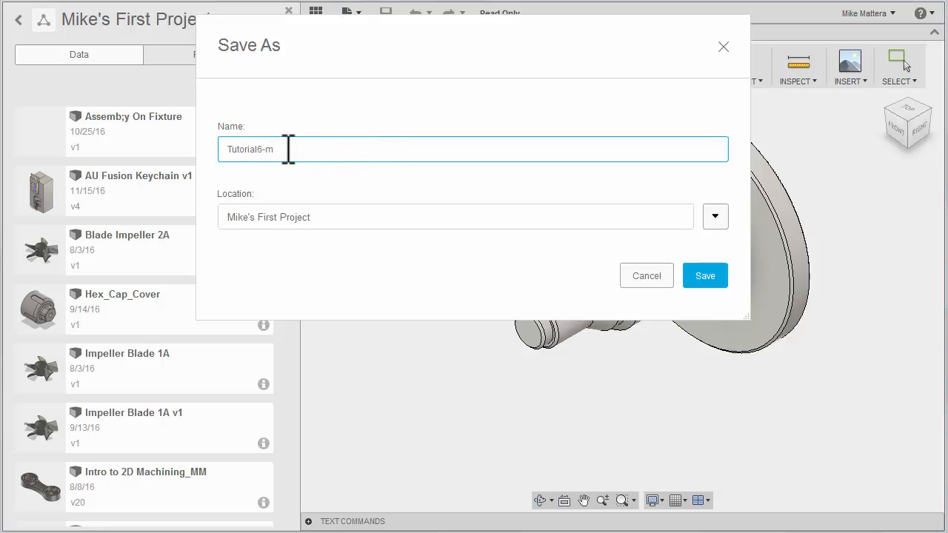
{"action": "type", "text": "m"}
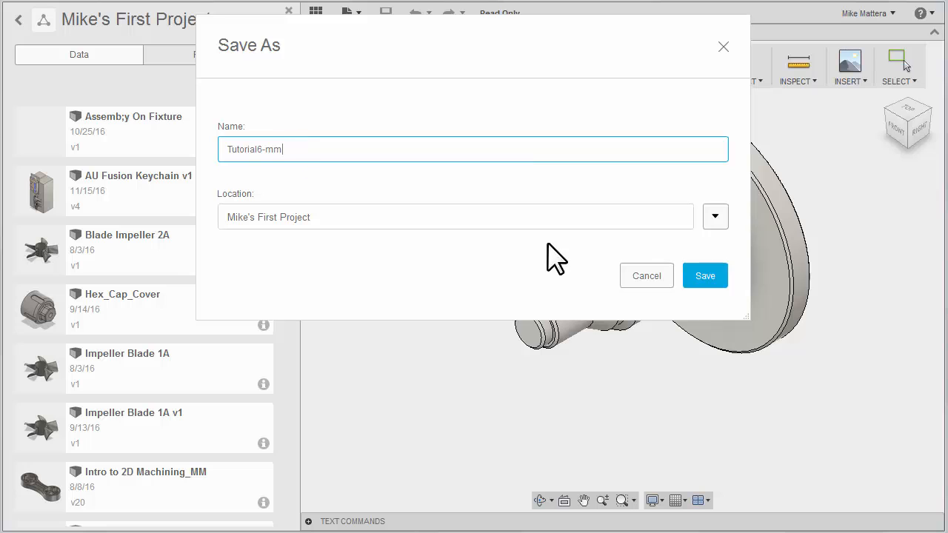
{"action": "left_click", "coordinate": [705, 276]}
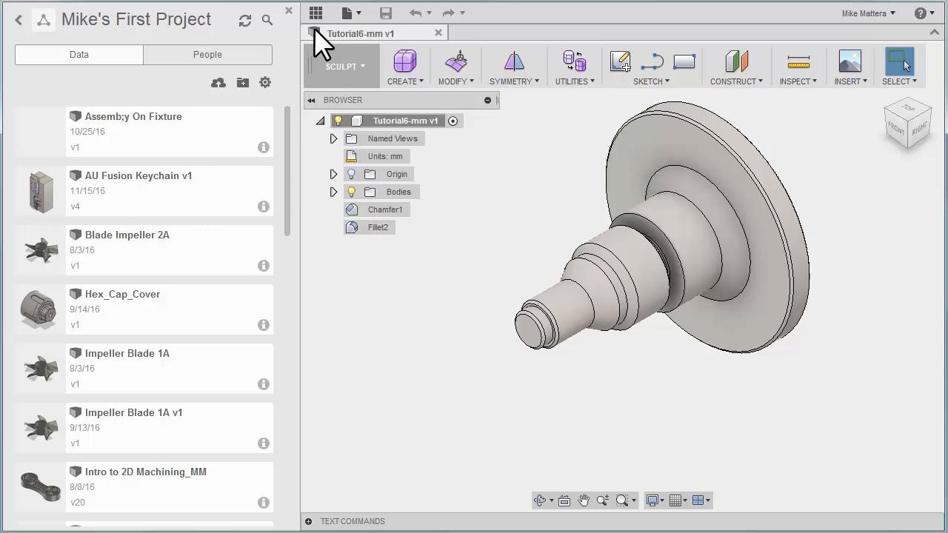
{"action": "mouse_move", "coordinate": [316, 14]}
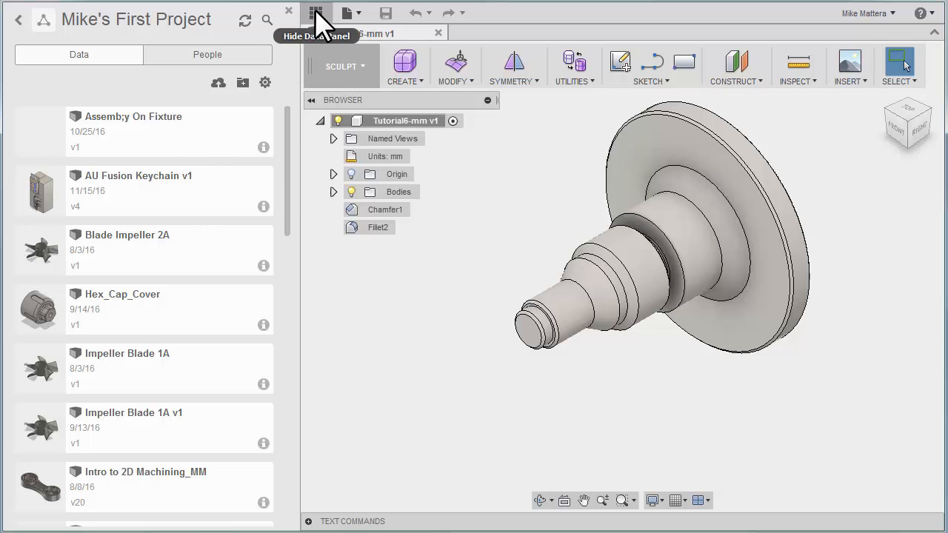
- Hide the Data Panel so Tutorial6-mm fills the workspace
{"action": "left_click", "coordinate": [317, 14]}
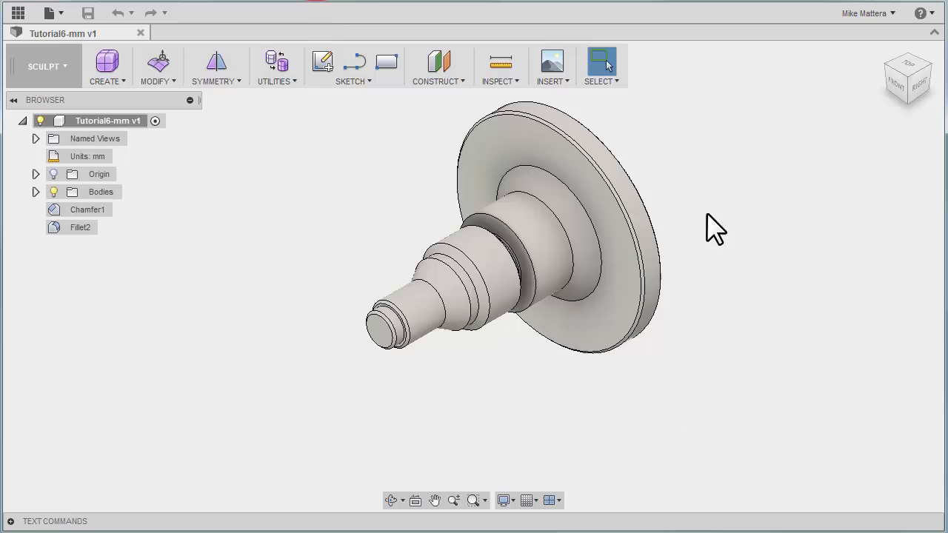